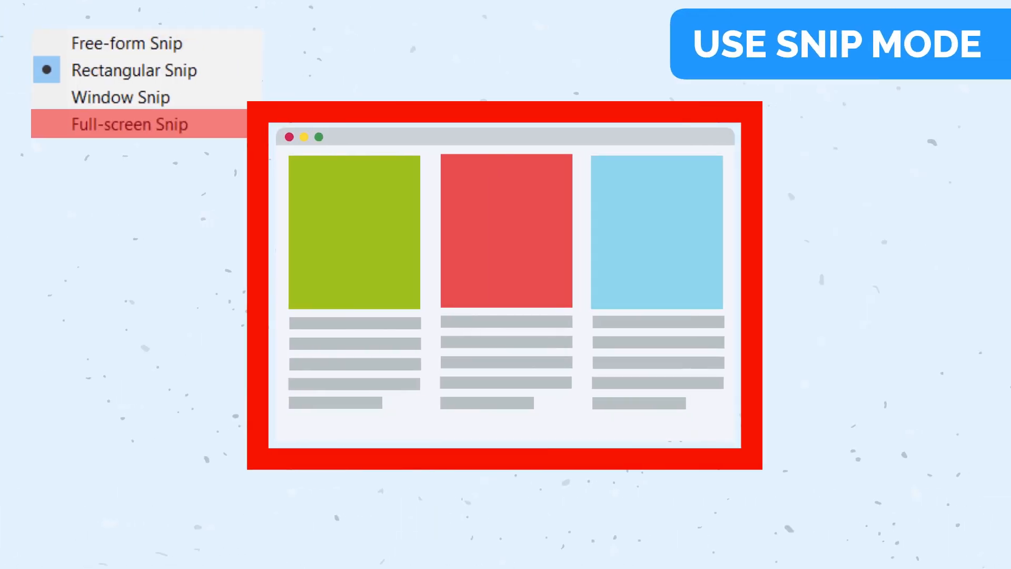
Switch the capture mode to Rectangular Snip around the green and red panels
left_click(135, 70)
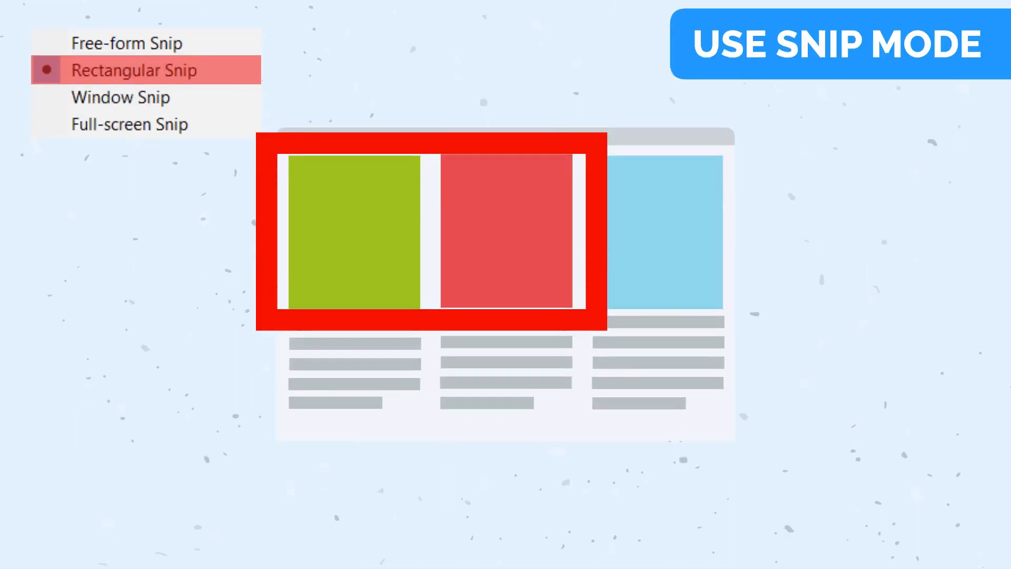